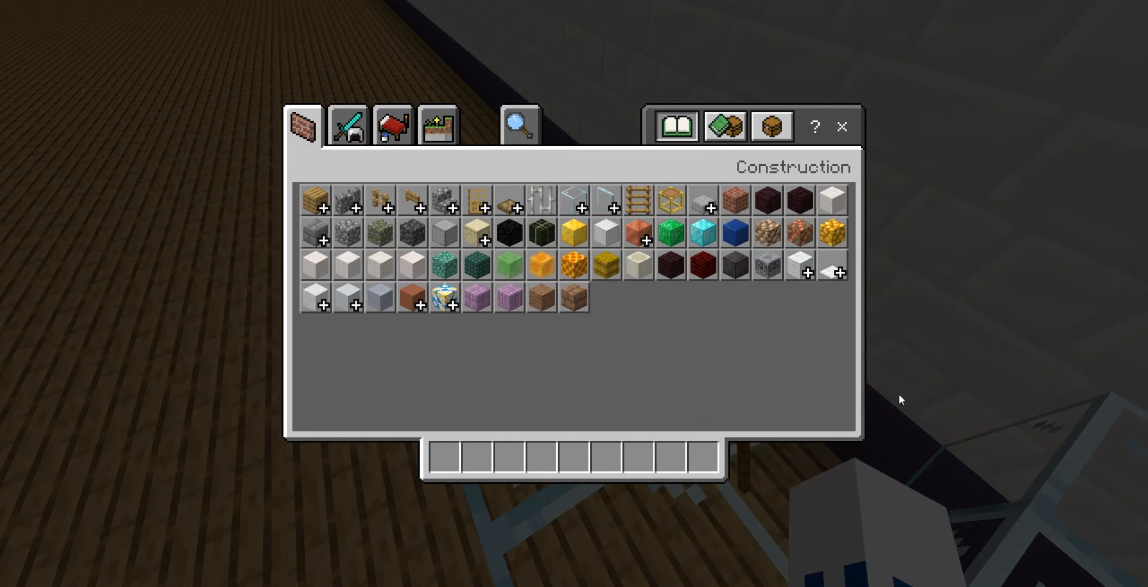
Step: Browse the Items and Equipment categories and put shears into the first hotbar slot
left_click(347, 125)
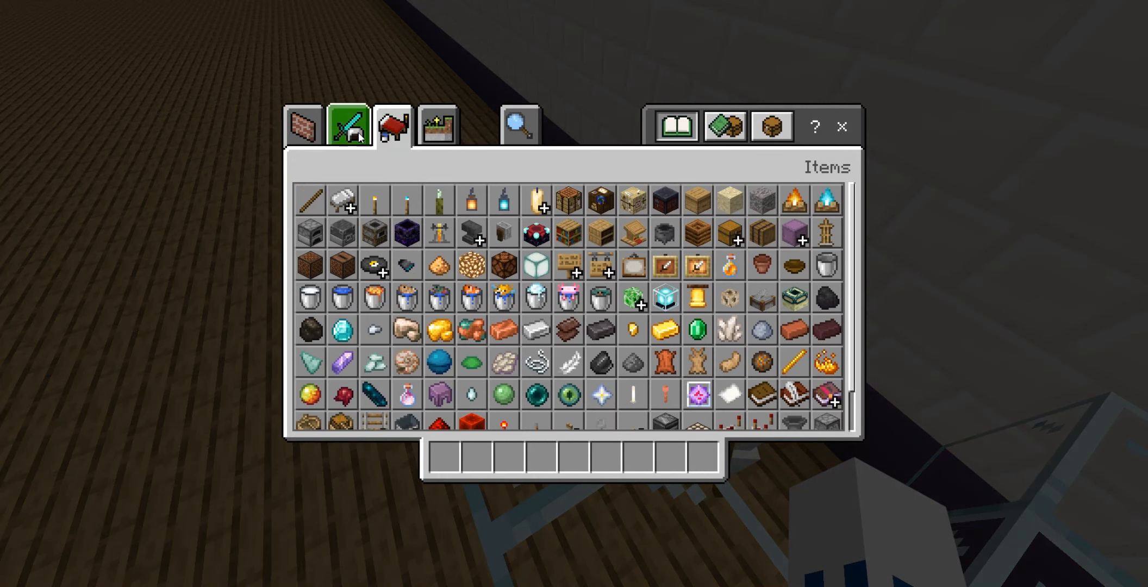
left_click(346, 125)
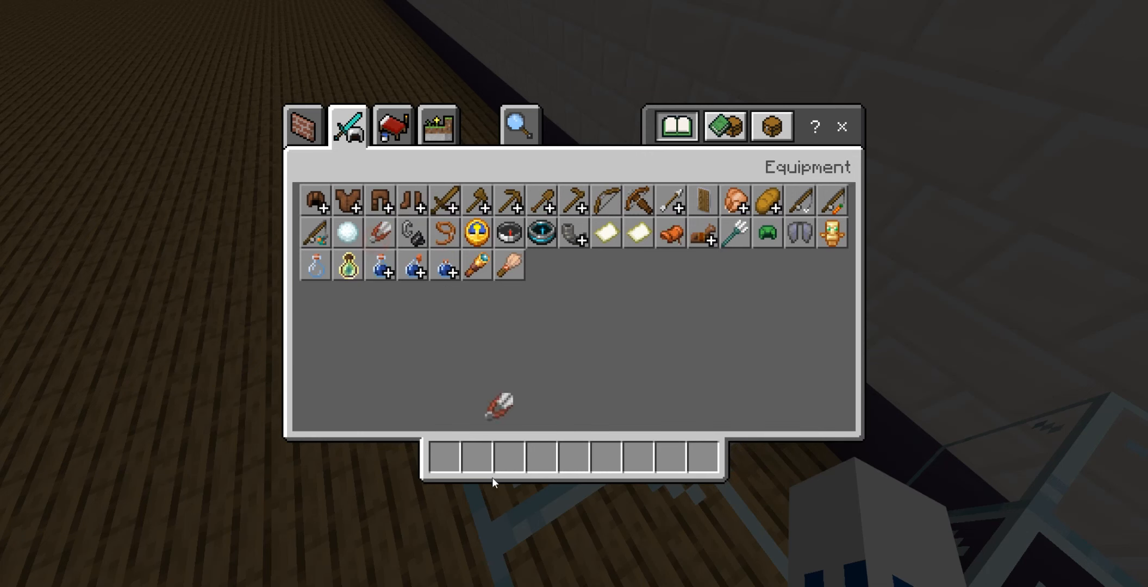
left_click(437, 125)
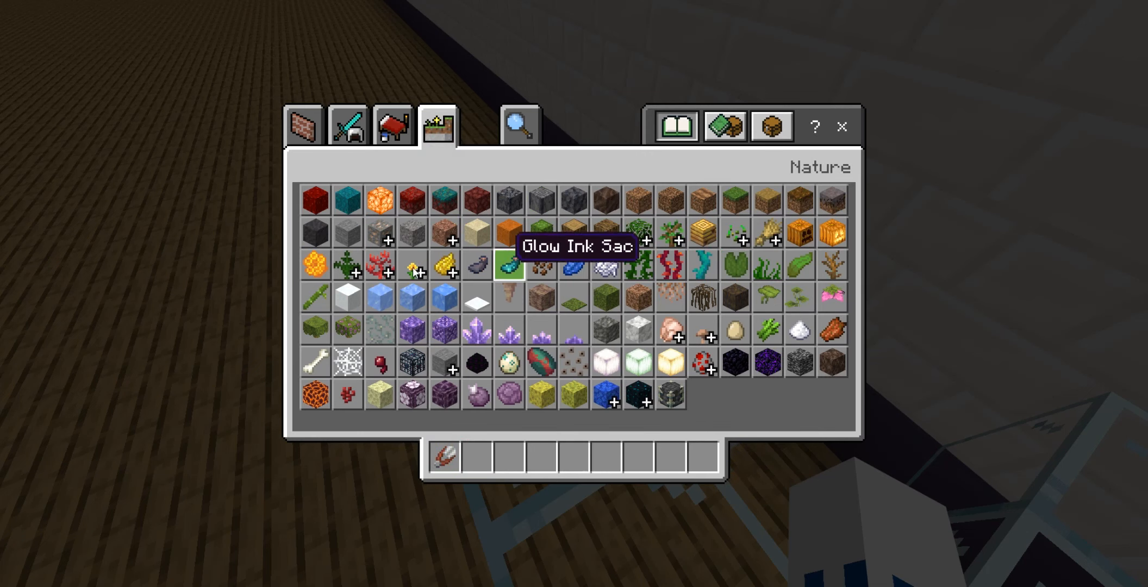
left_click(301, 125)
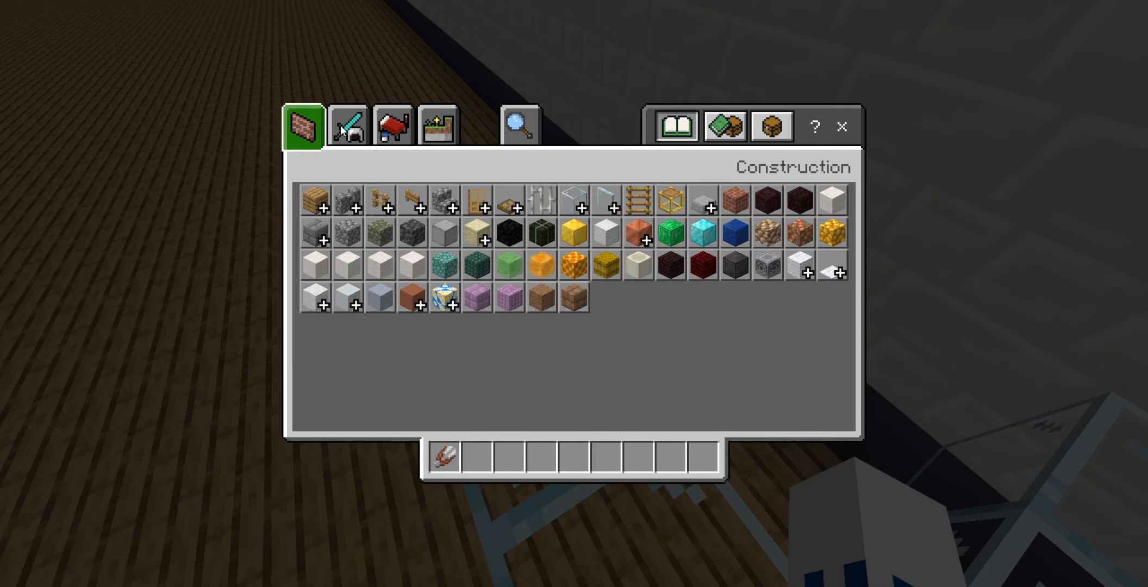
Step: Revisit the Items category, then take a pumpkin from the Nature category
left_click(392, 124)
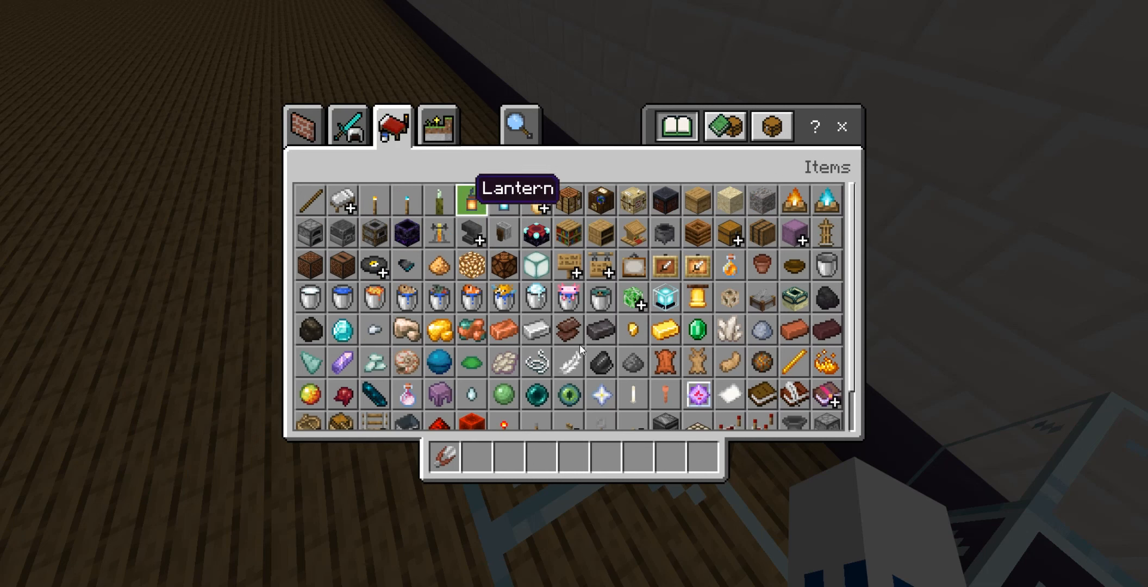
left_click(437, 126)
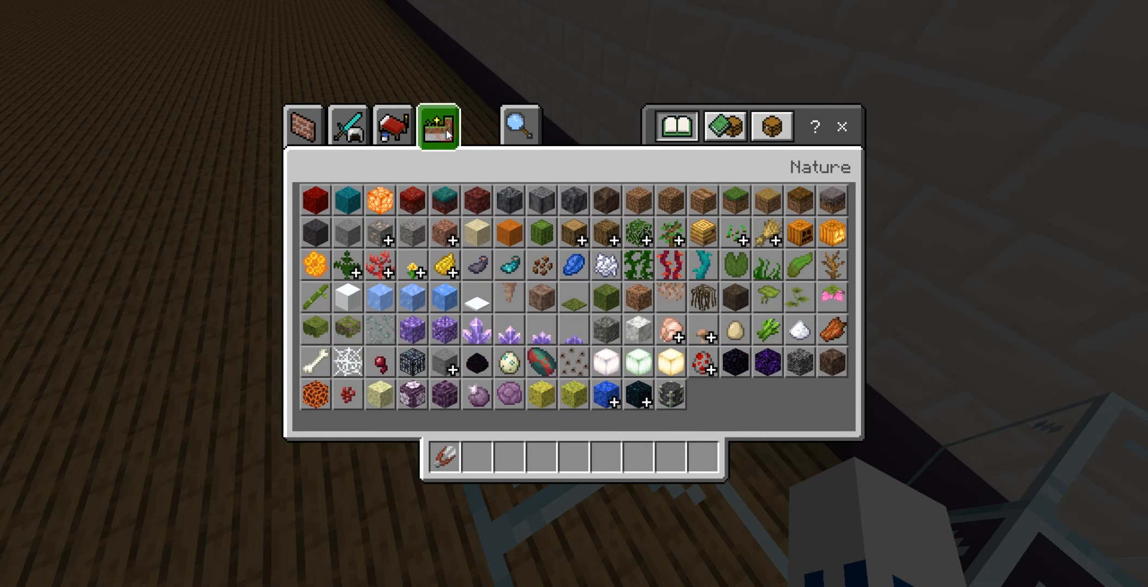
mouse_move(604, 329)
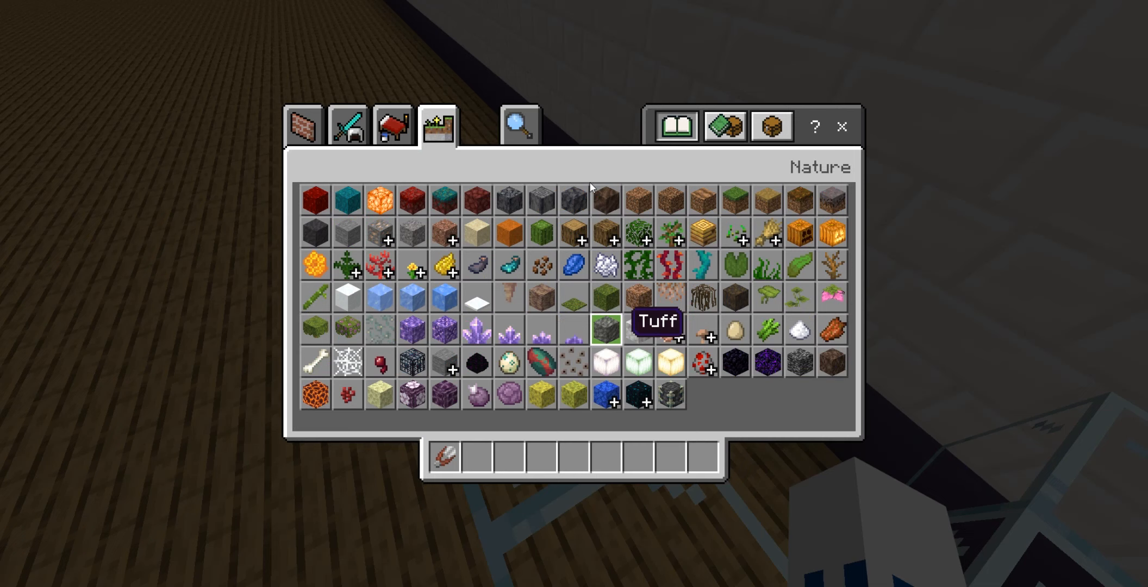
left_click(519, 125)
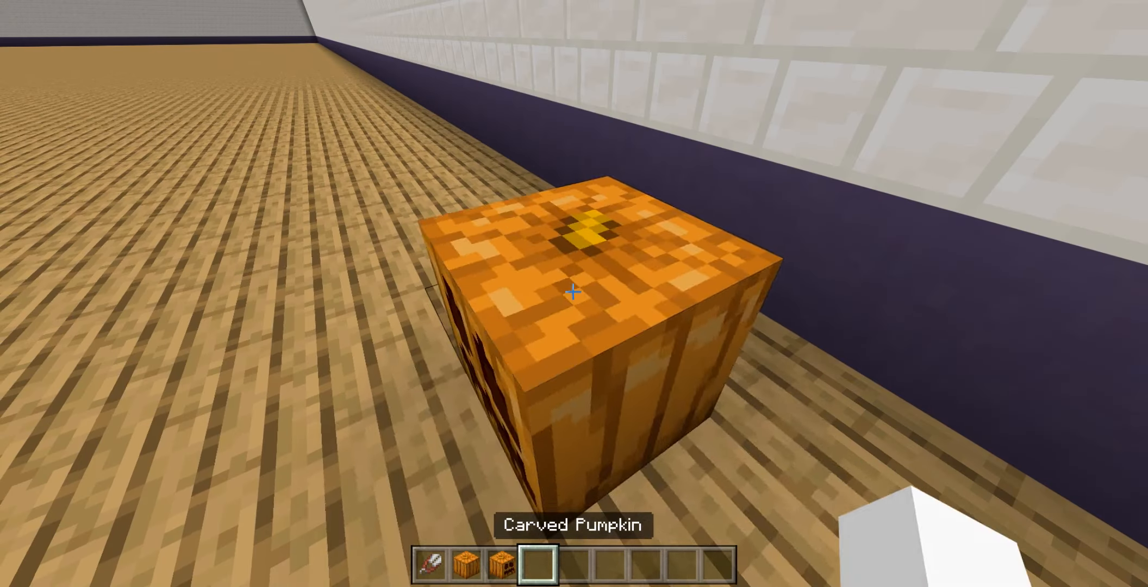
Step: Place the carved pumpkin on the wooden floor beside the wall
left_click(574, 292)
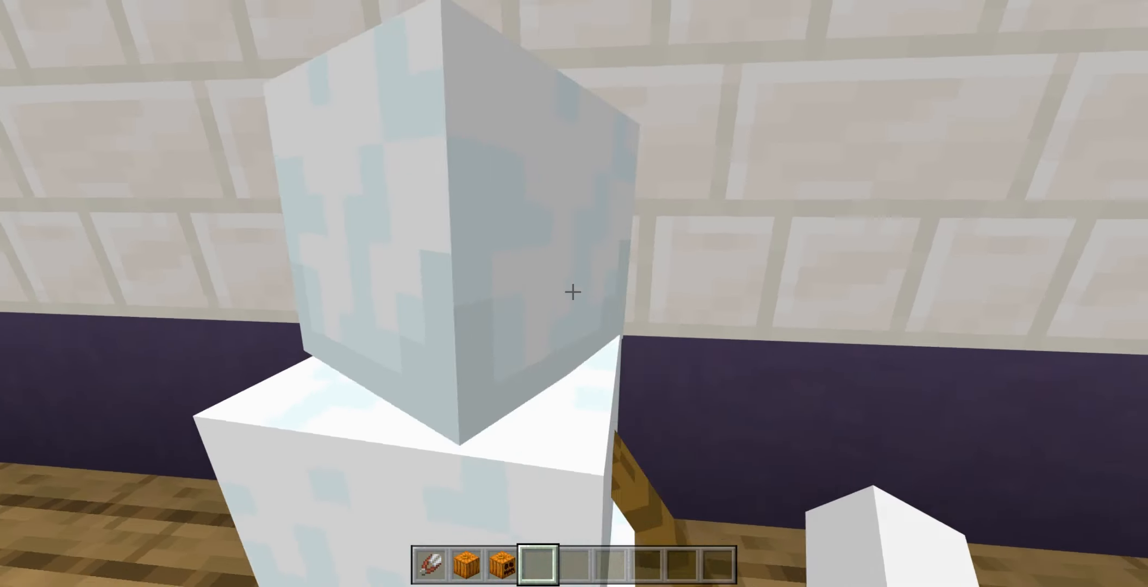
mouse_move(573, 294)
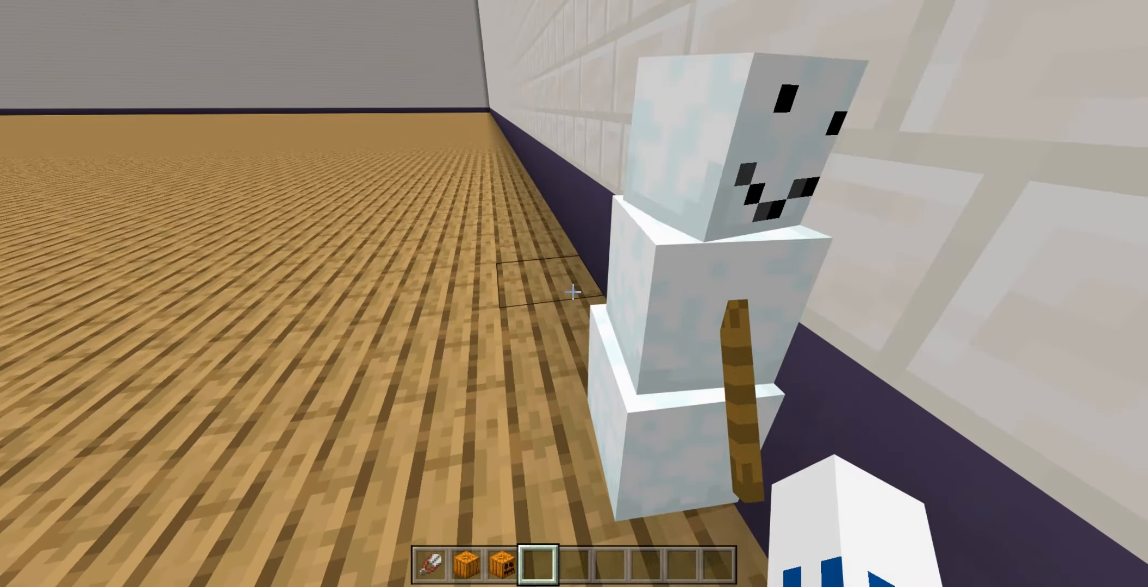